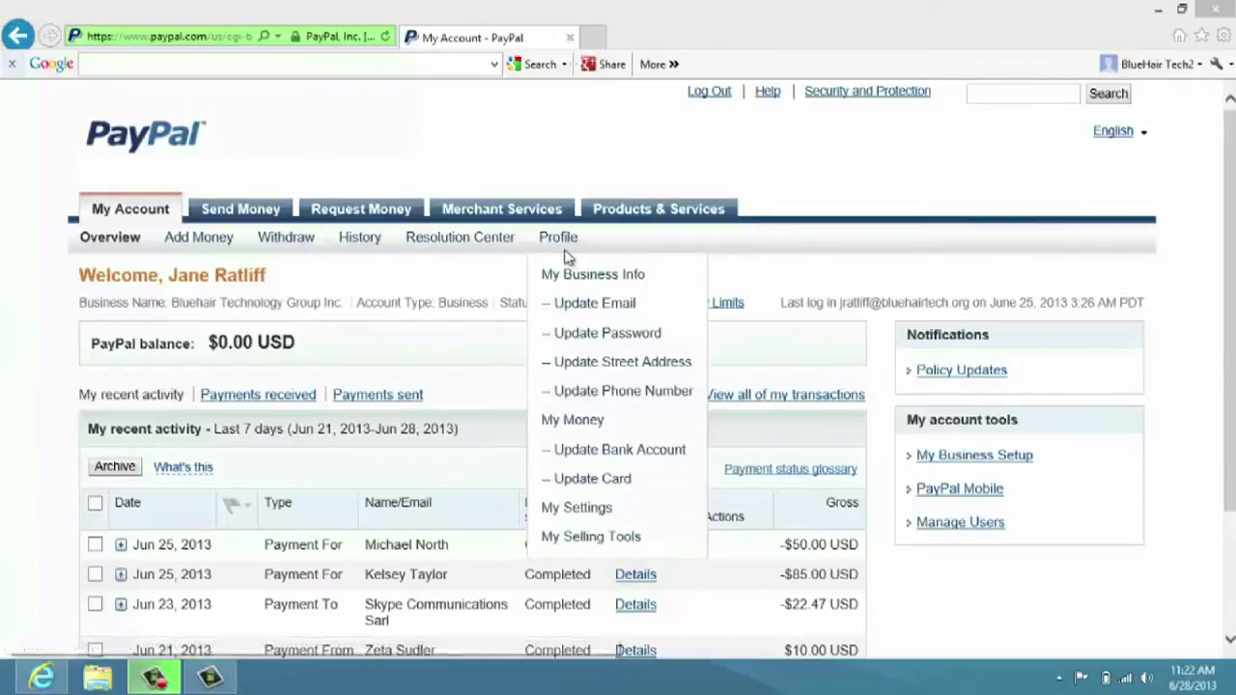
mouse_move(592, 274)
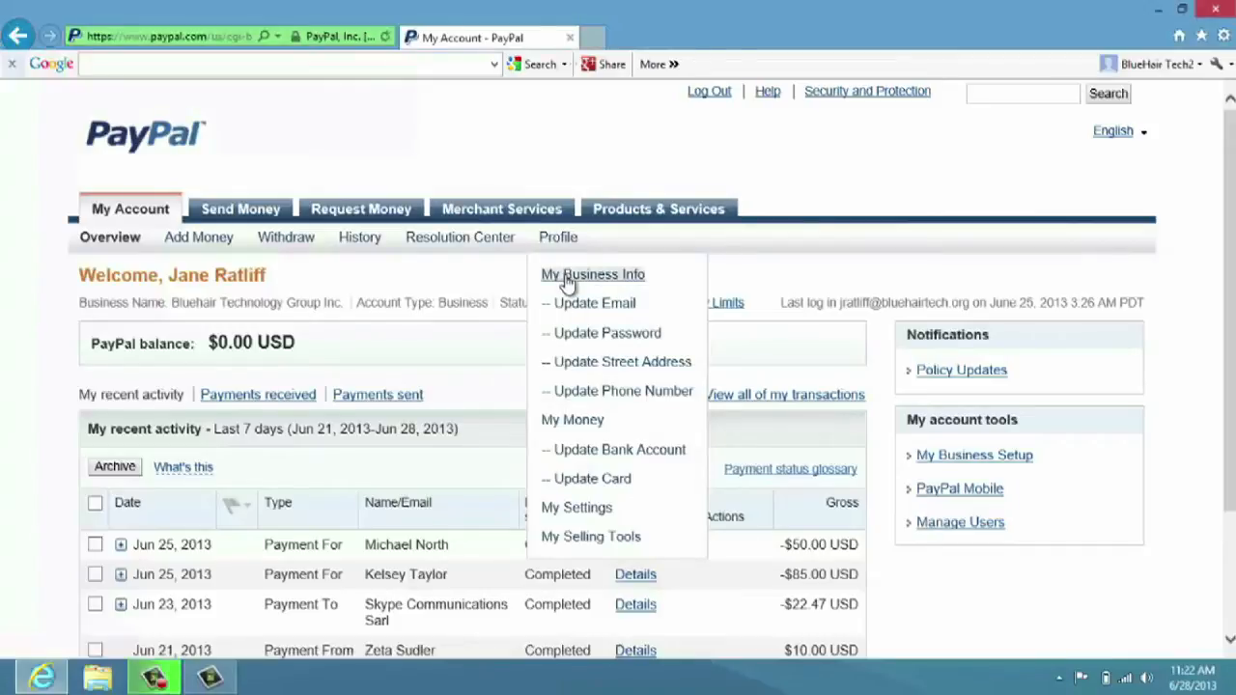
Request the My Business Info page from the Profile menu.
click(590, 274)
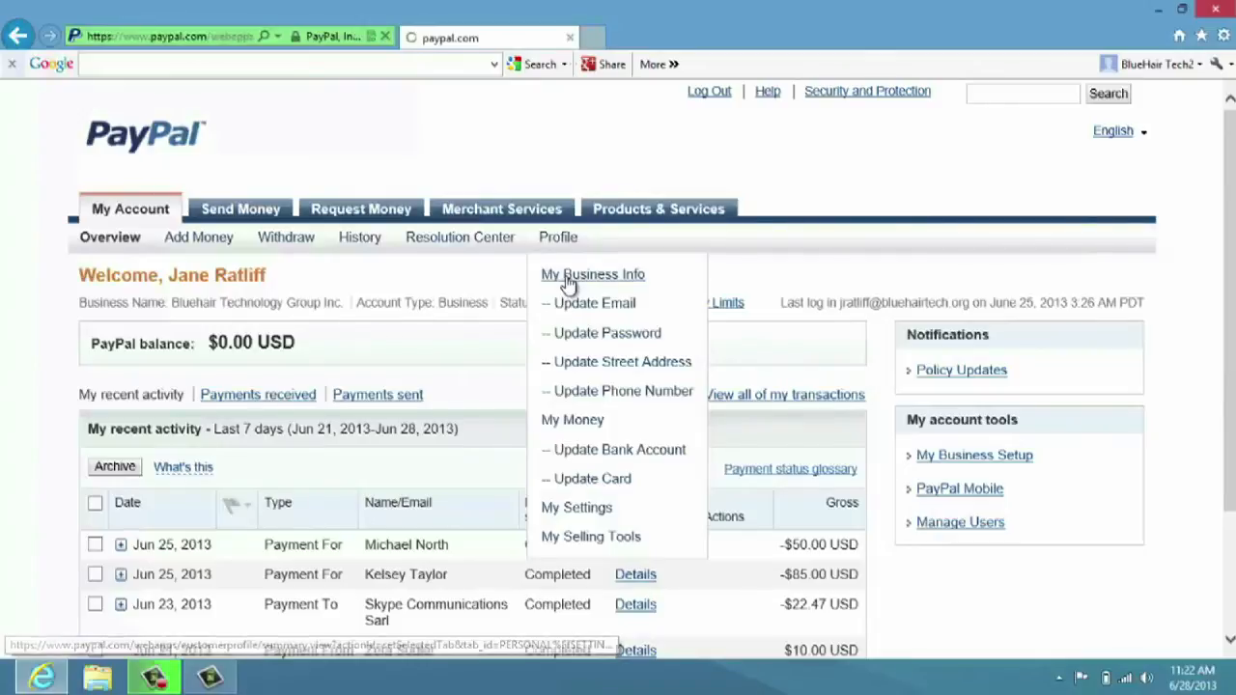
Load My Profile and review the Change/Update links for name, email, address, phone and password.
click(592, 275)
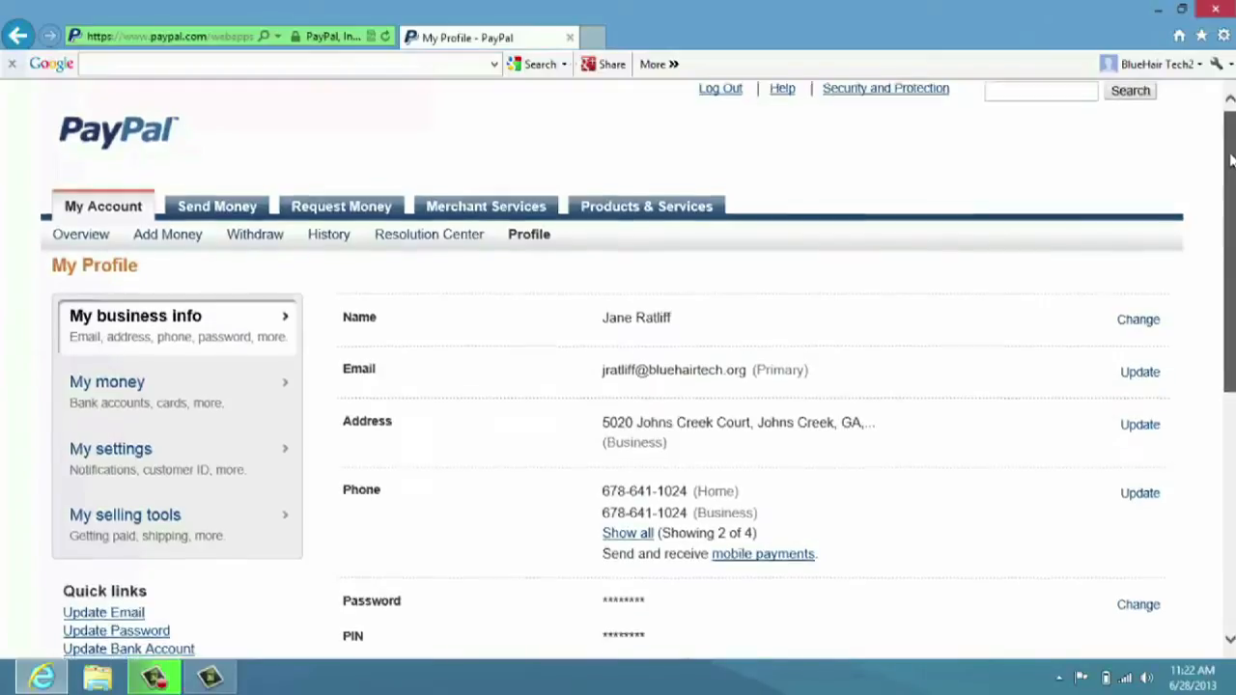
scroll(down, 3)
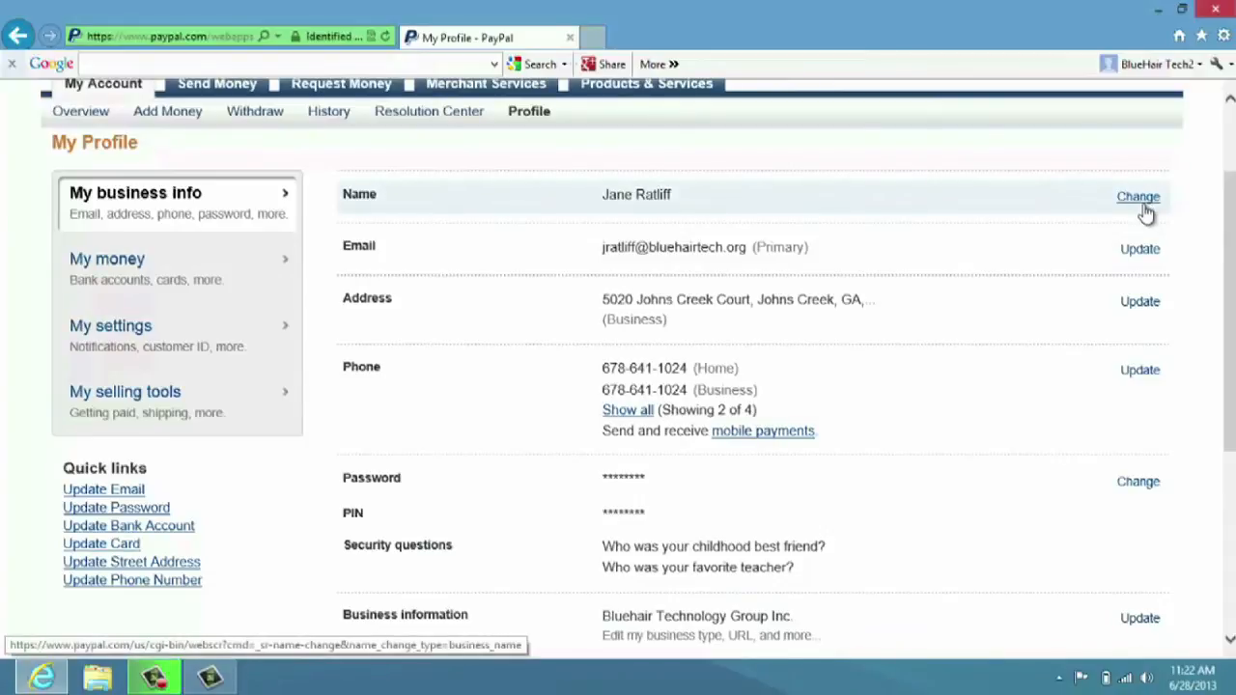
mouse_move(1149, 268)
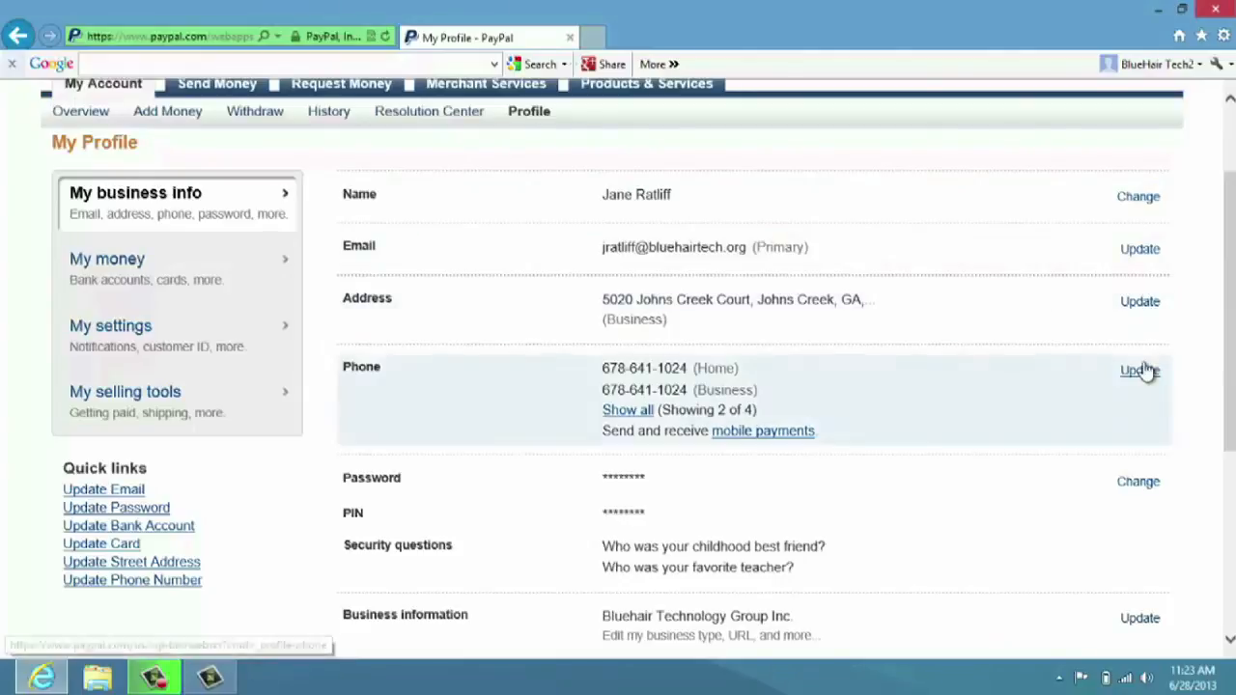
scroll(down, 3)
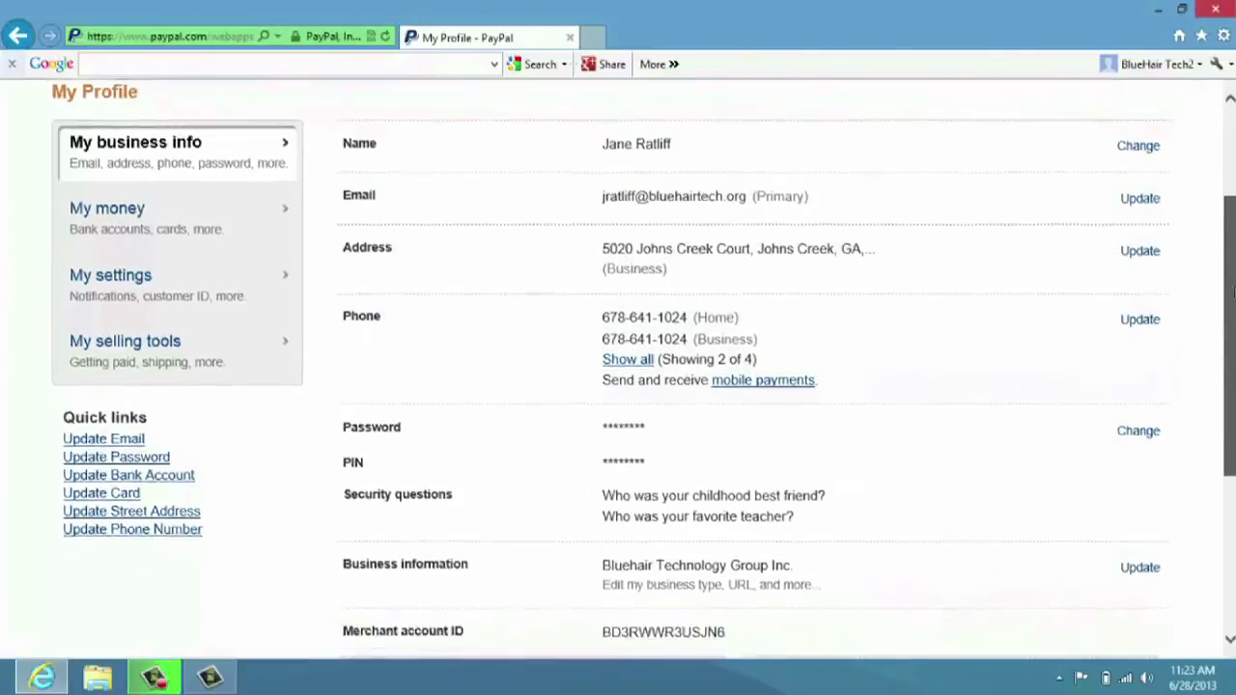